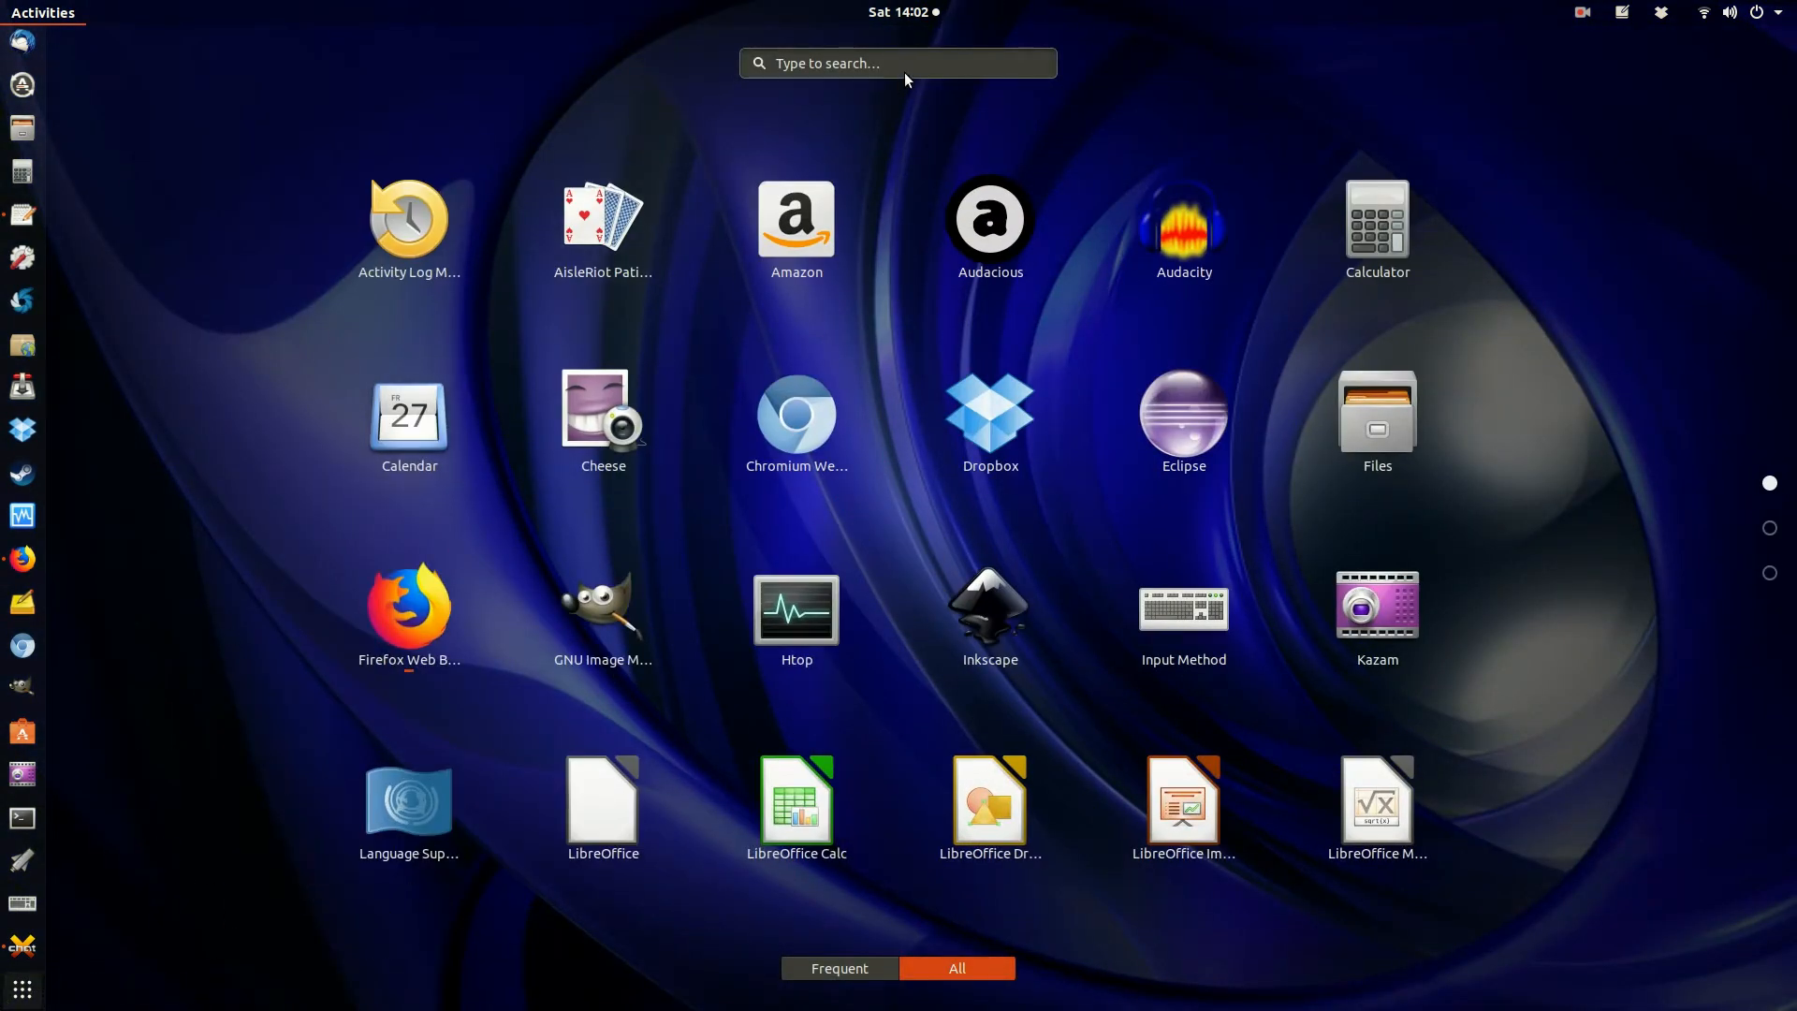
- Search Activities for "sof" and launch Software & Updates
type("sof")
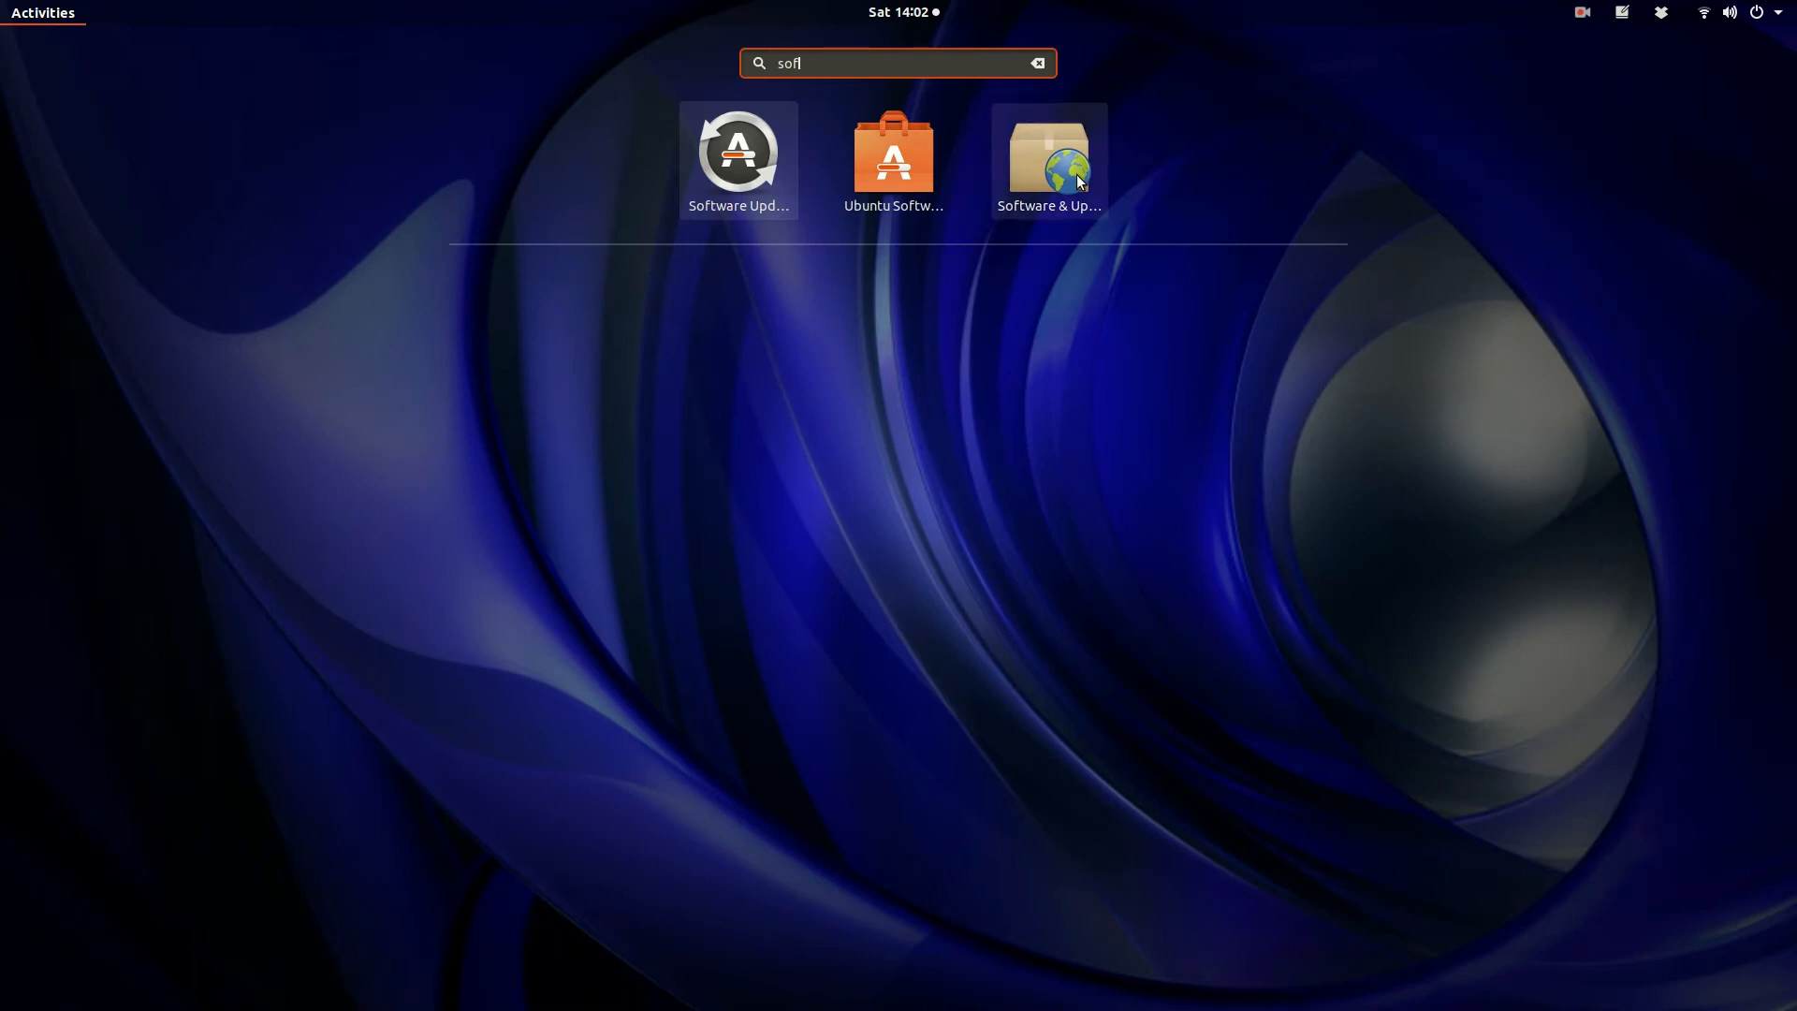
left_click(1049, 150)
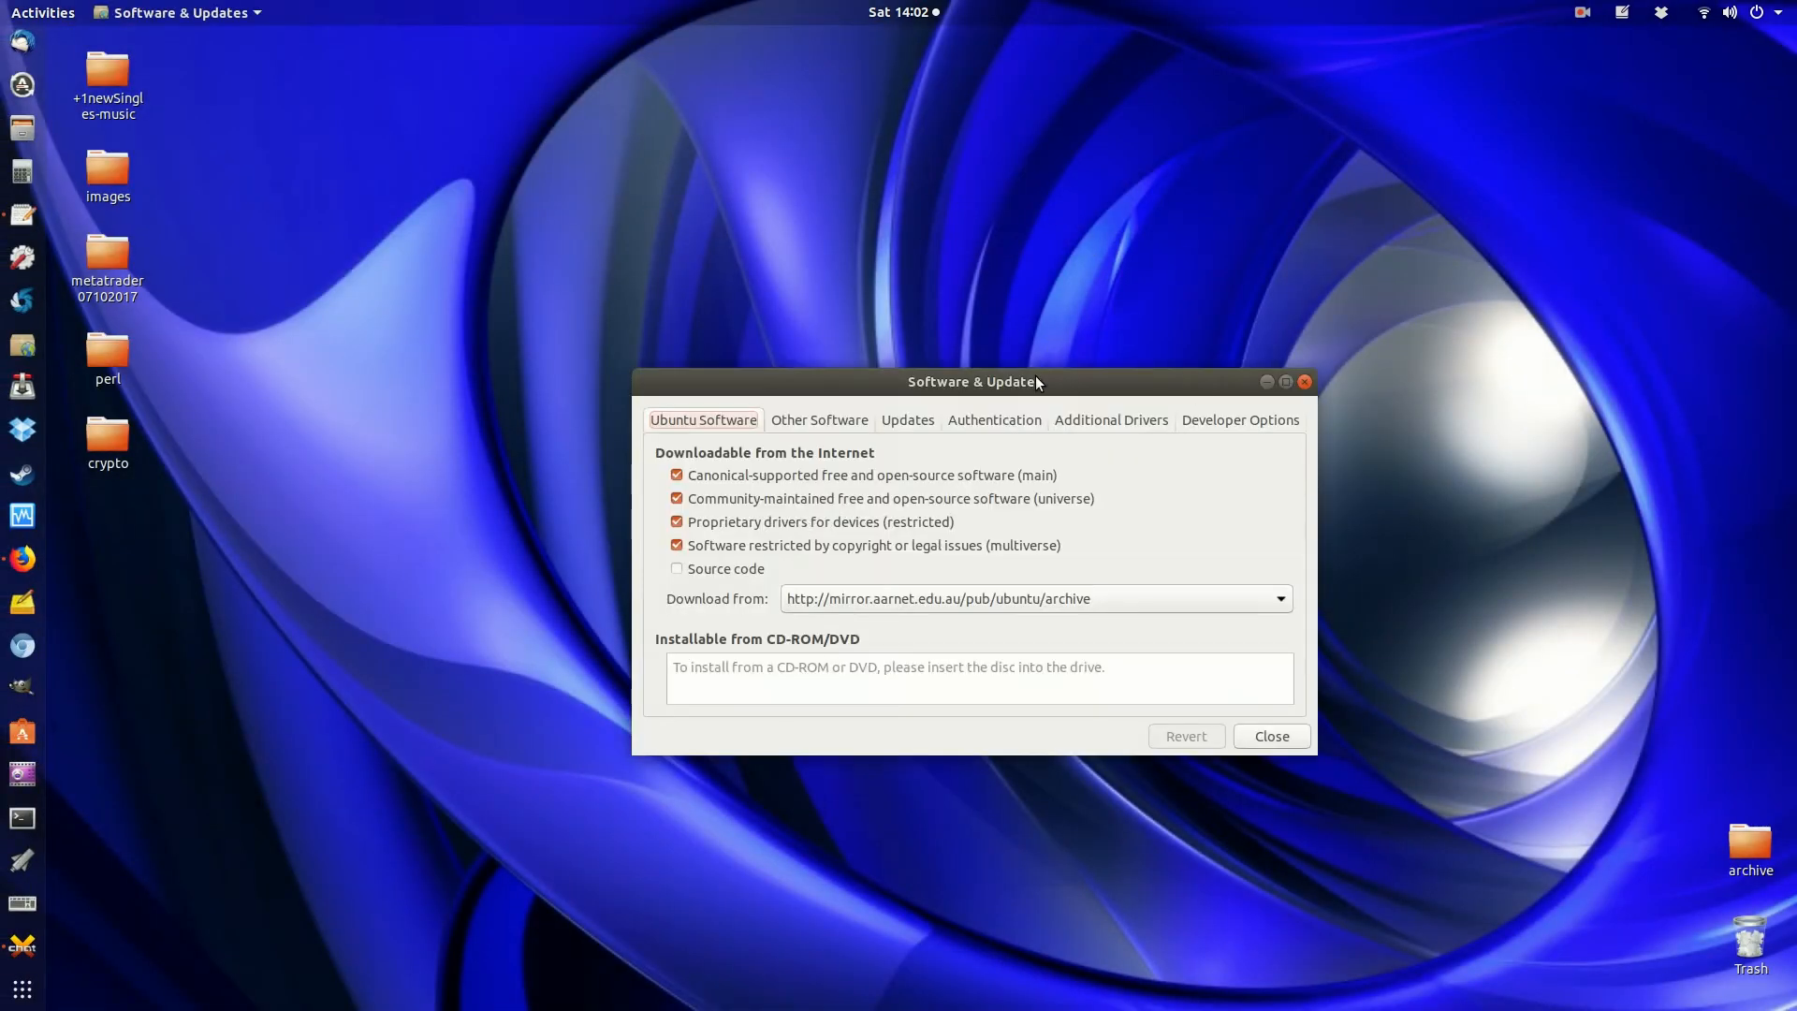
- Move the window to the upper left and show the Other Software sources list
left_click_drag(971, 381, 770, 159)
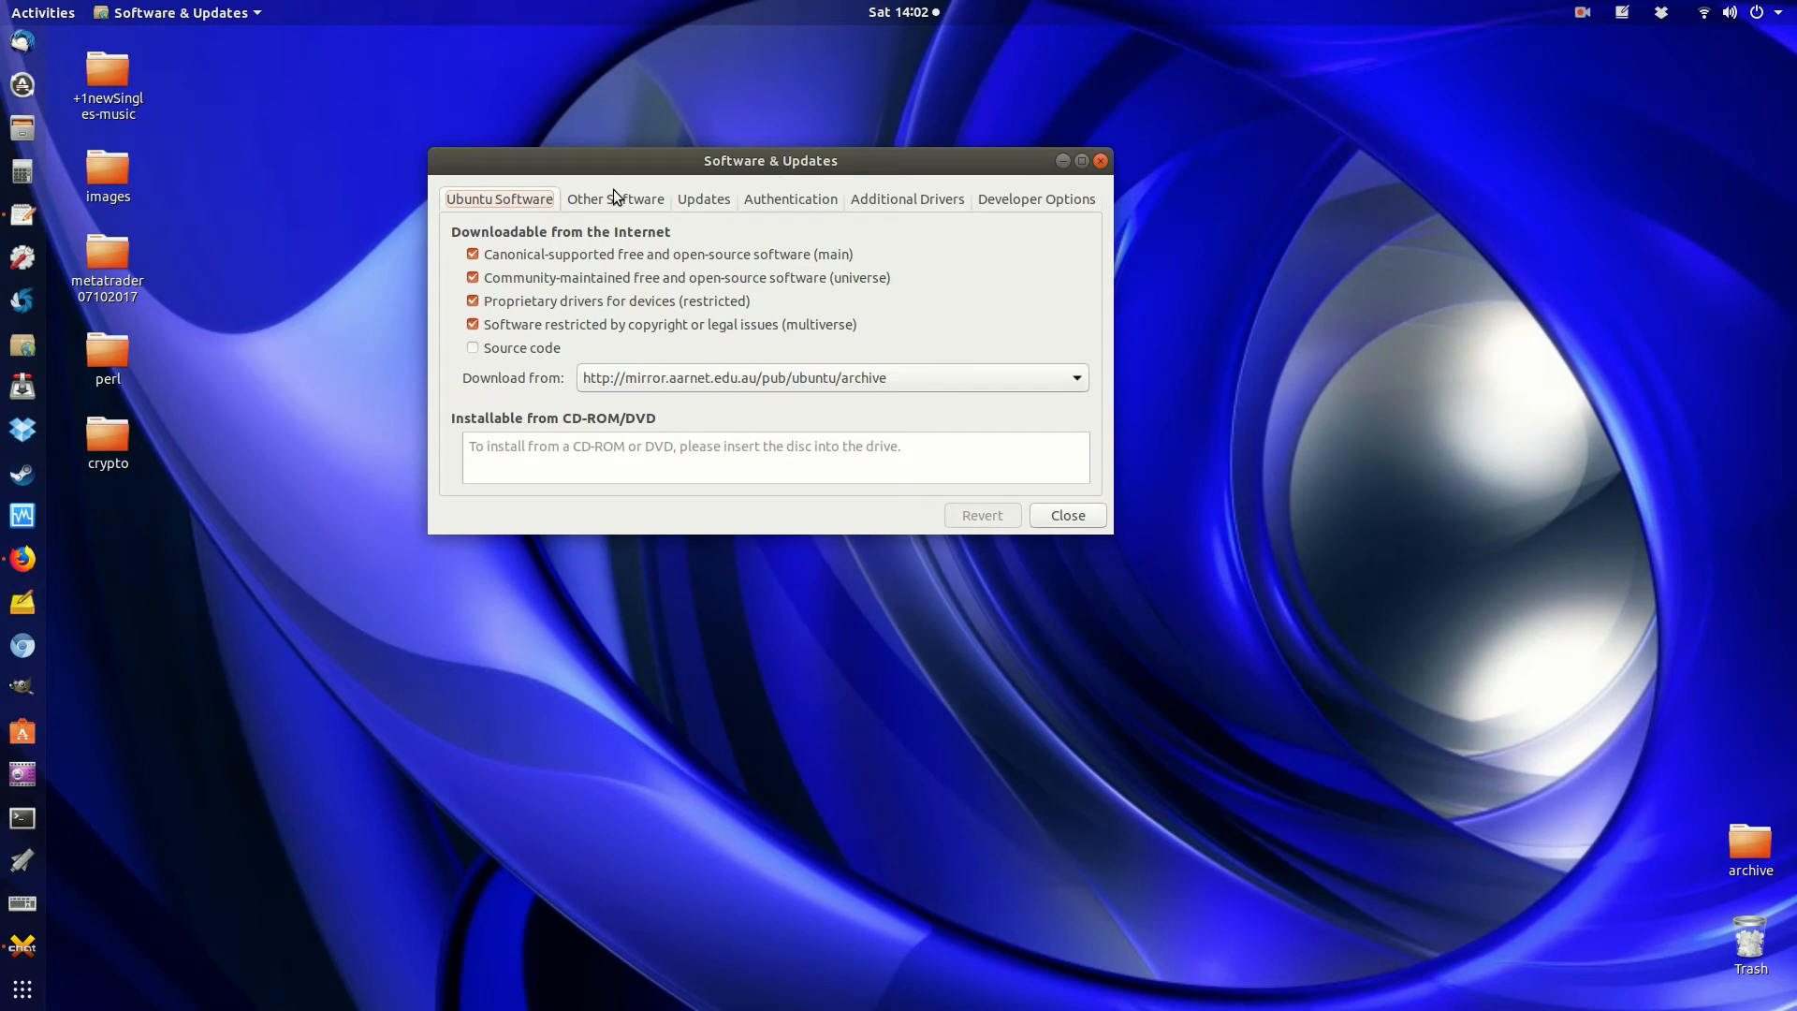
left_click(614, 198)
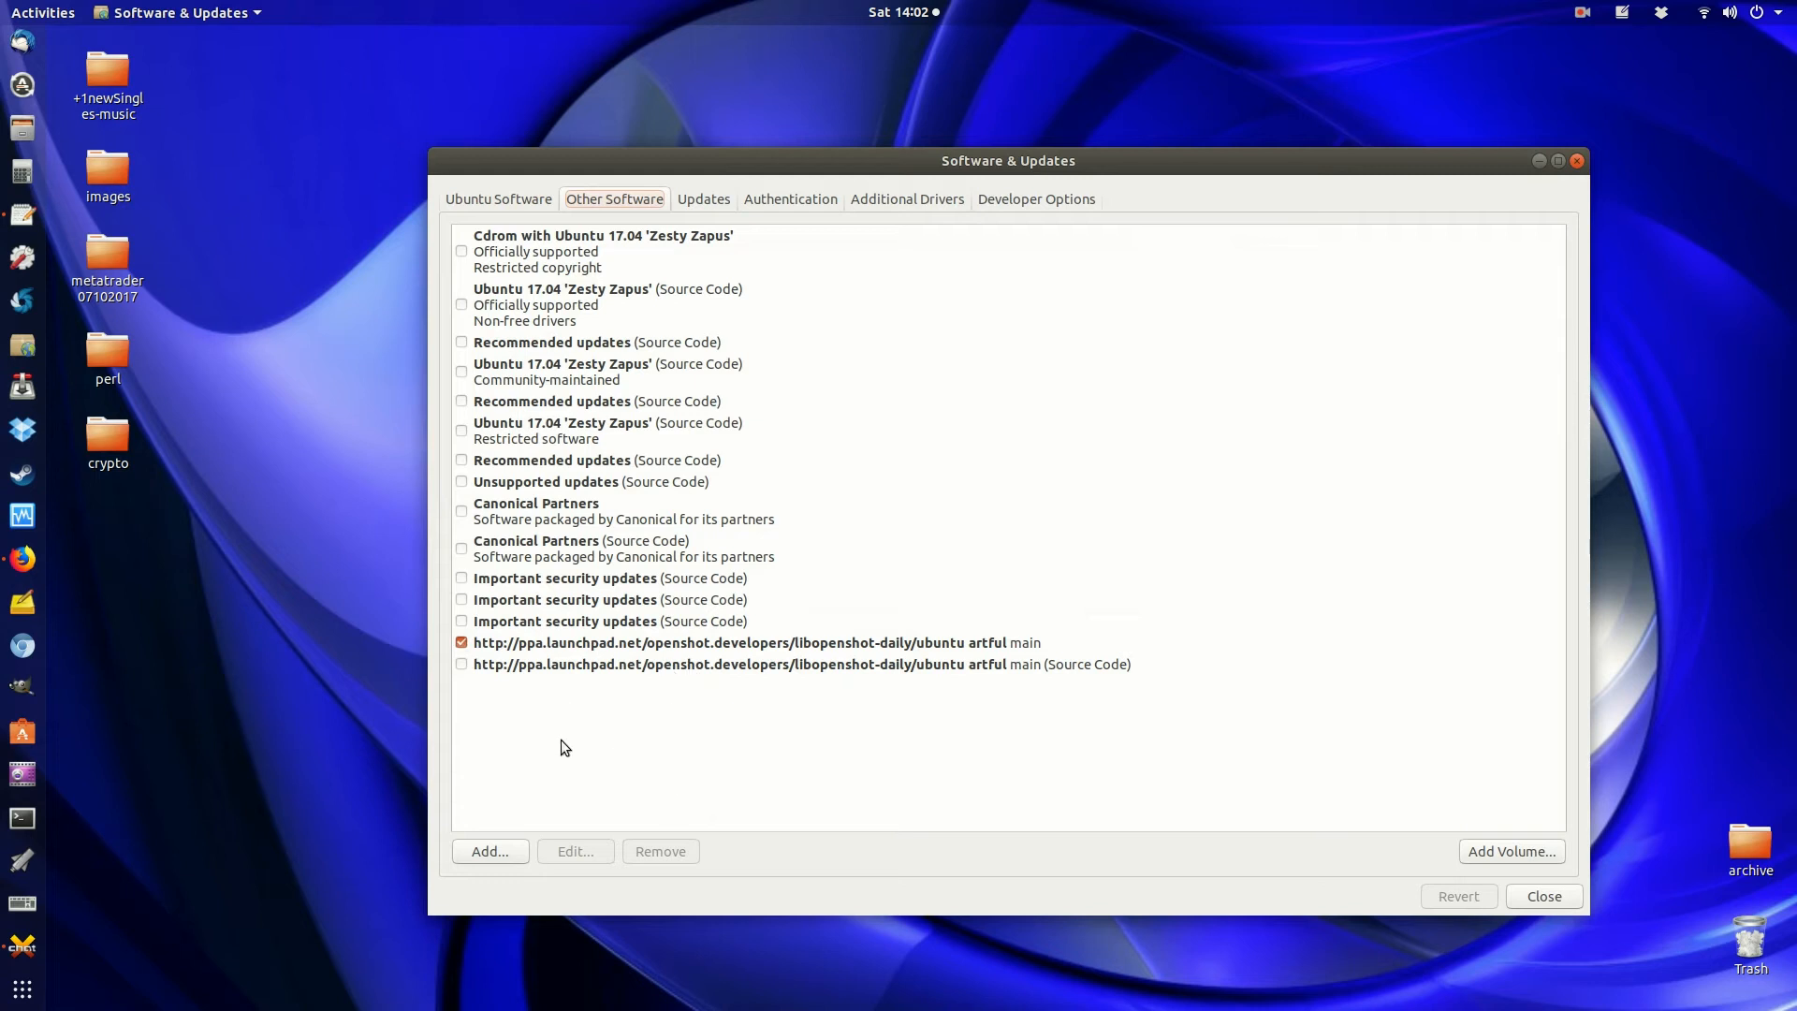
- Remove the OpenShot daily PPA source, authenticating with the administrator password
left_click(737, 642)
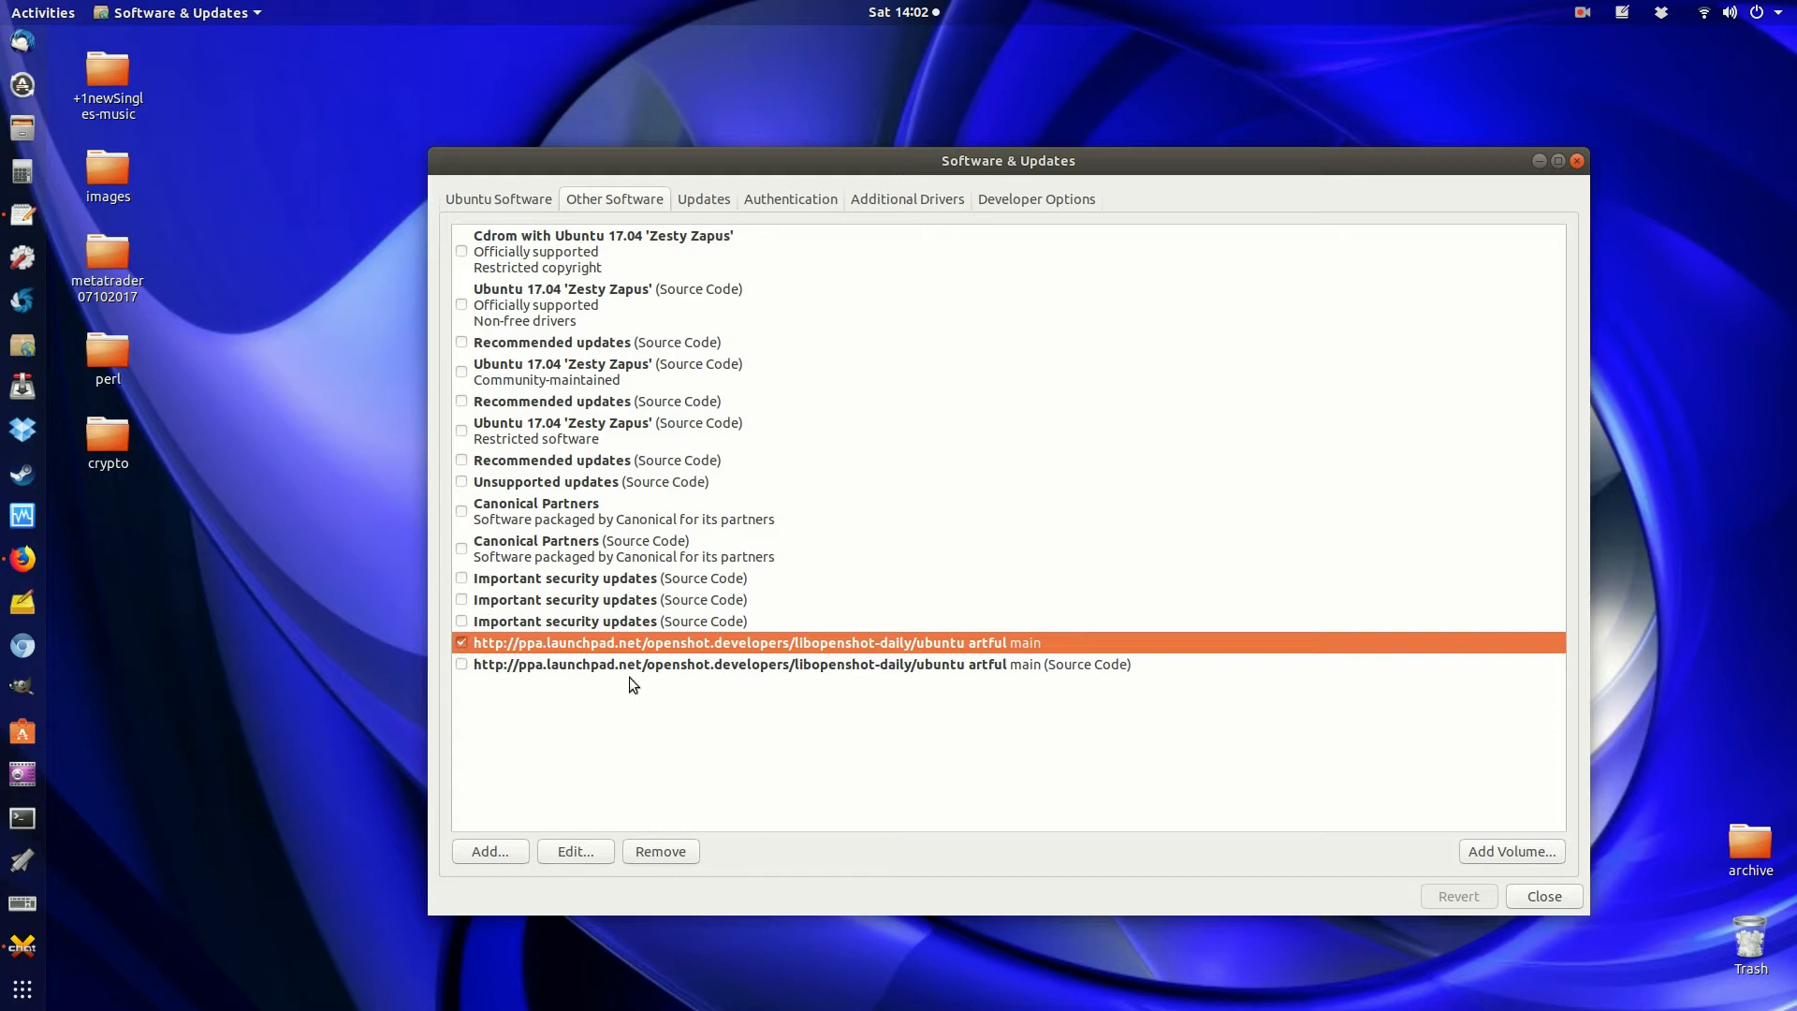
left_click(661, 851)
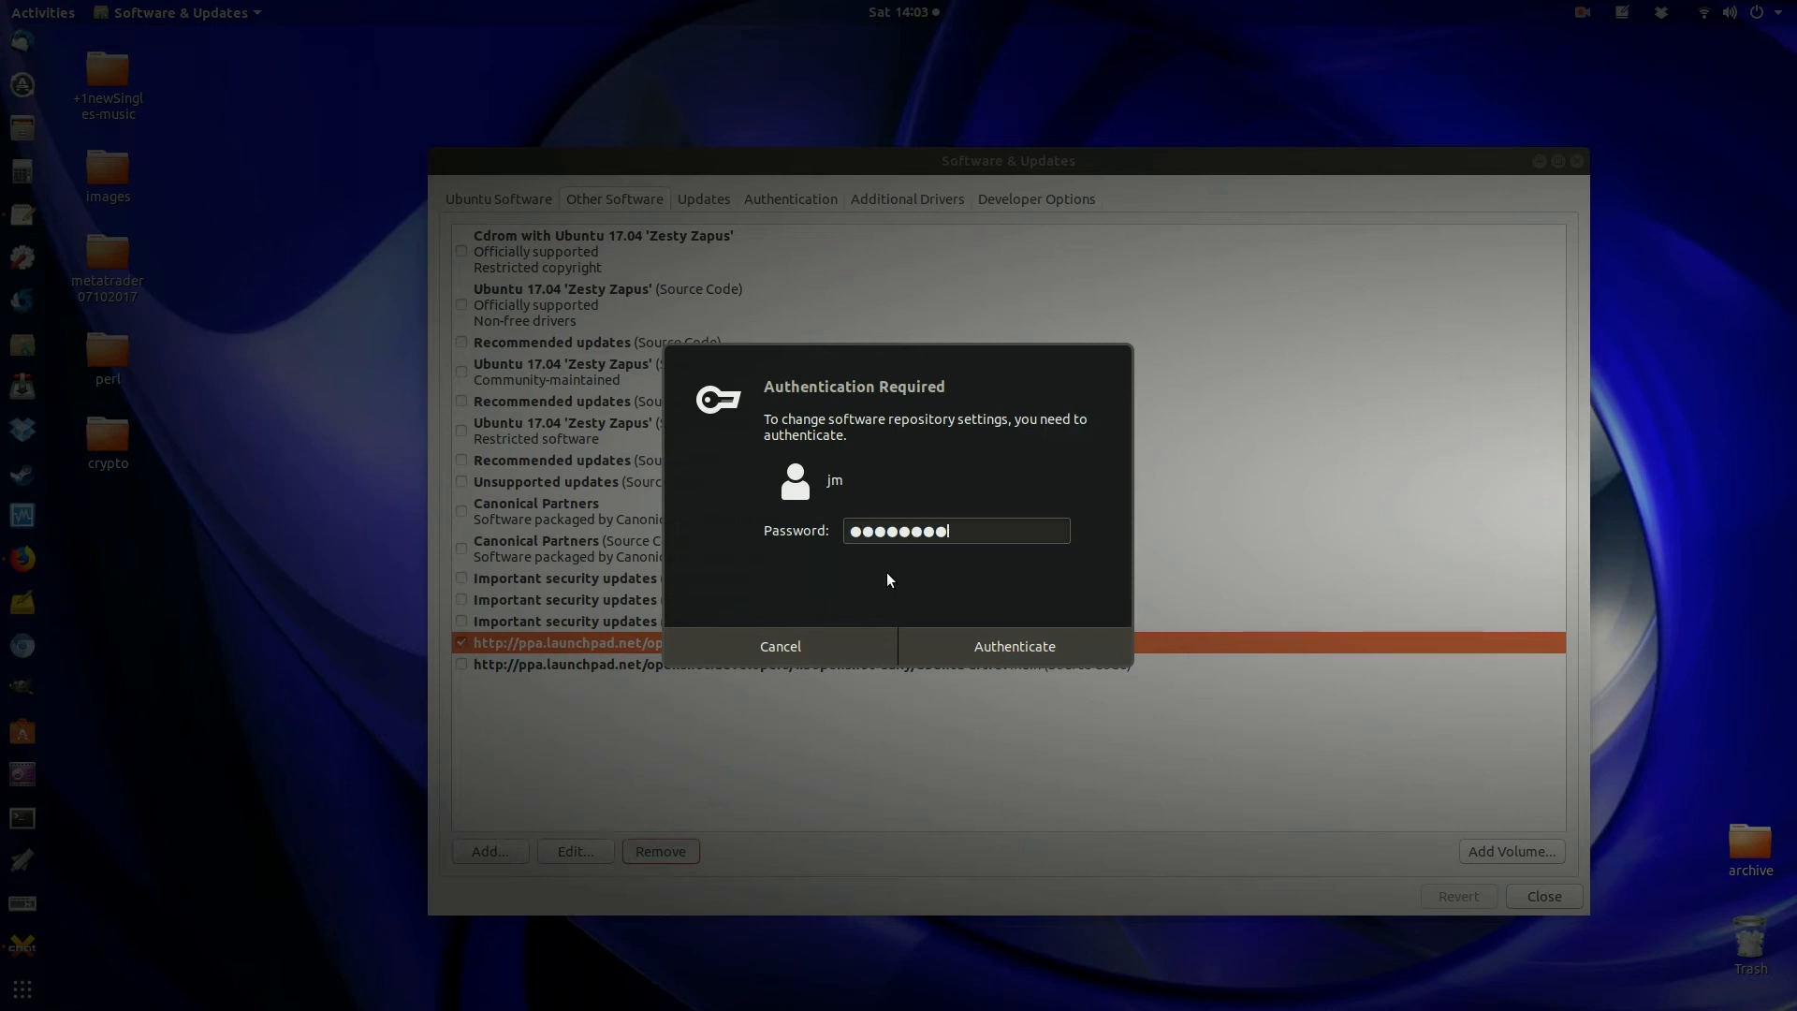
left_click(1015, 646)
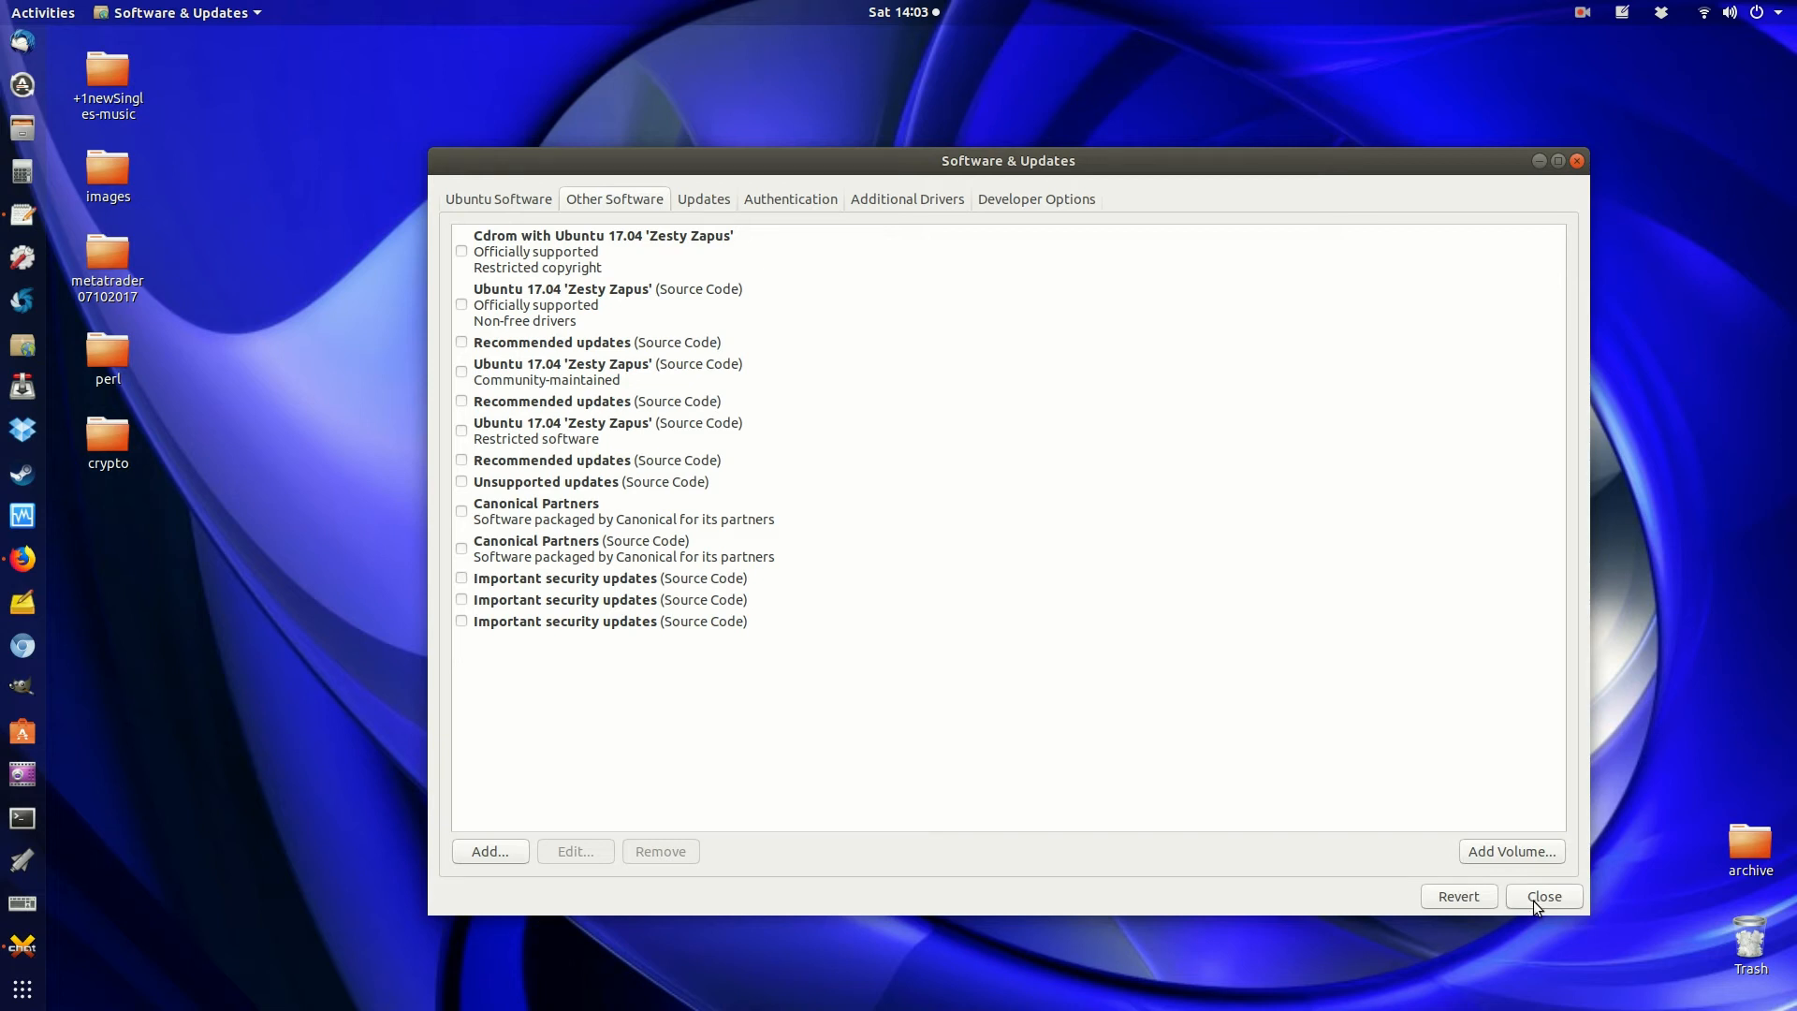
- Close Software & Updates and accept reloading the out-of-date software information
left_click(1545, 895)
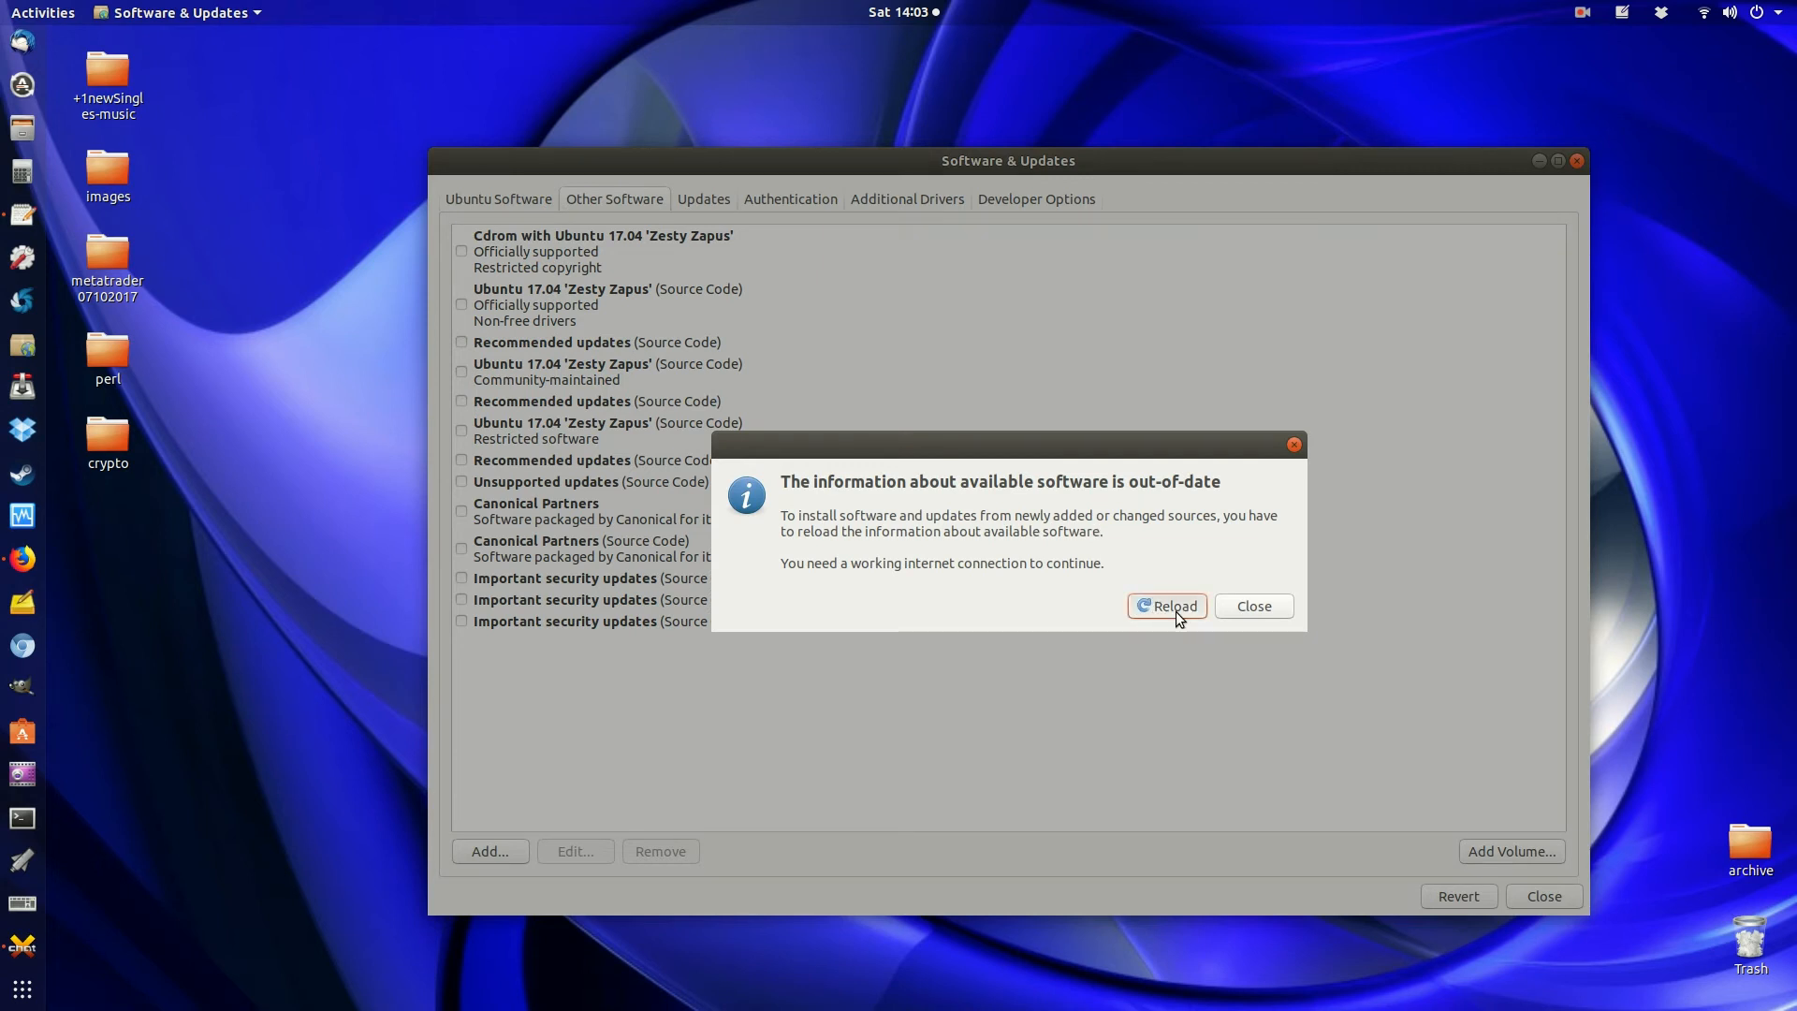
left_click(1168, 605)
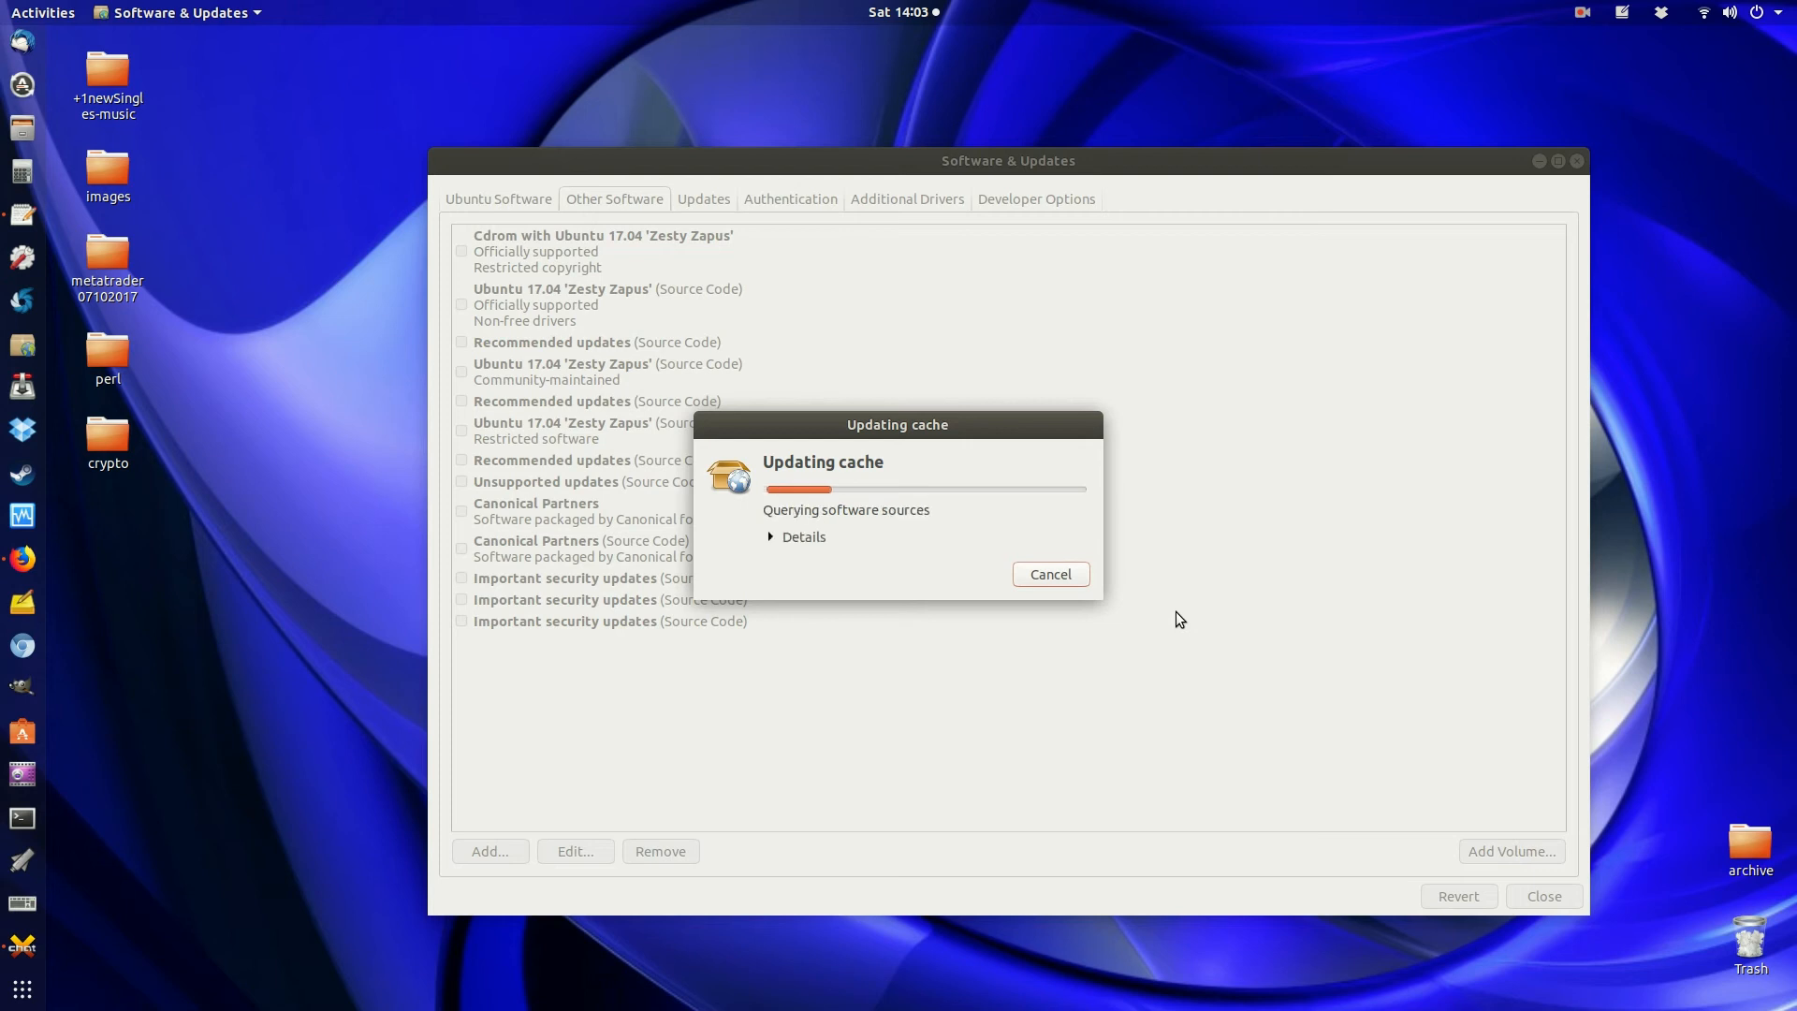